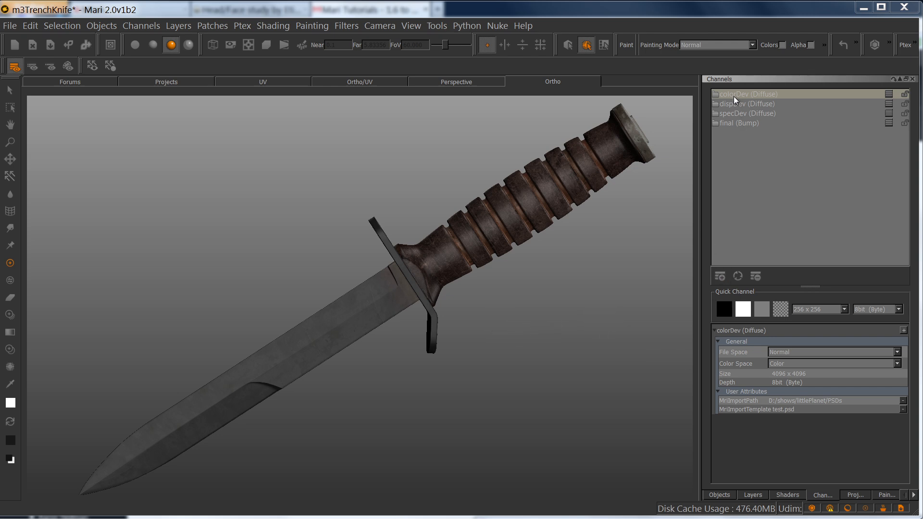
Preview the colour, displacement and specular channels on the knife, then show the shader settings
click(748, 93)
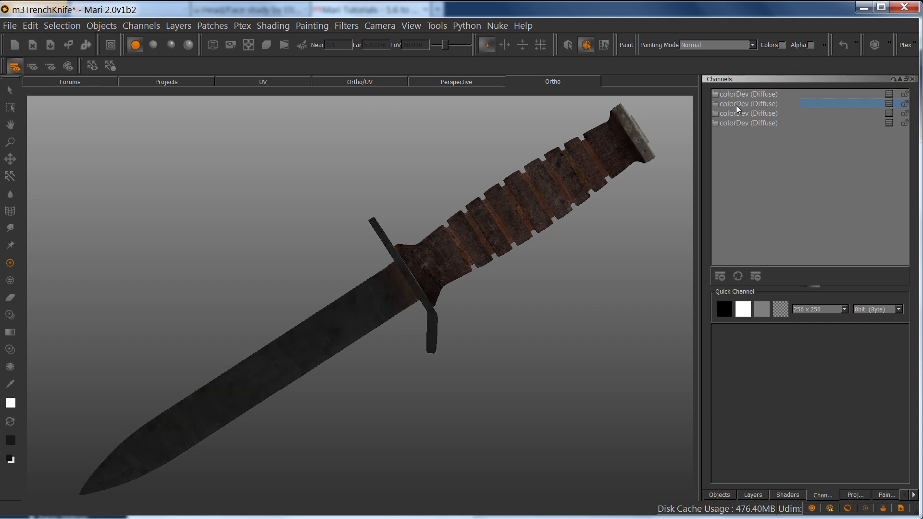
click(746, 103)
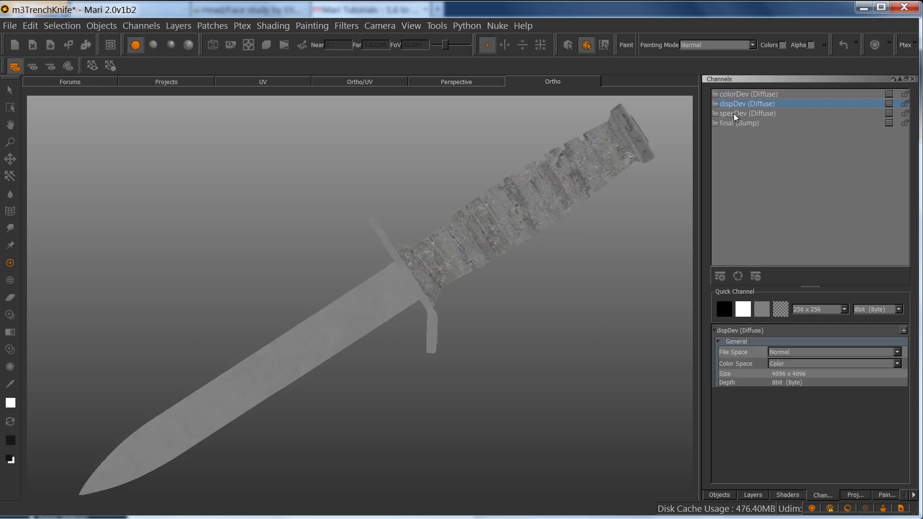
click(748, 114)
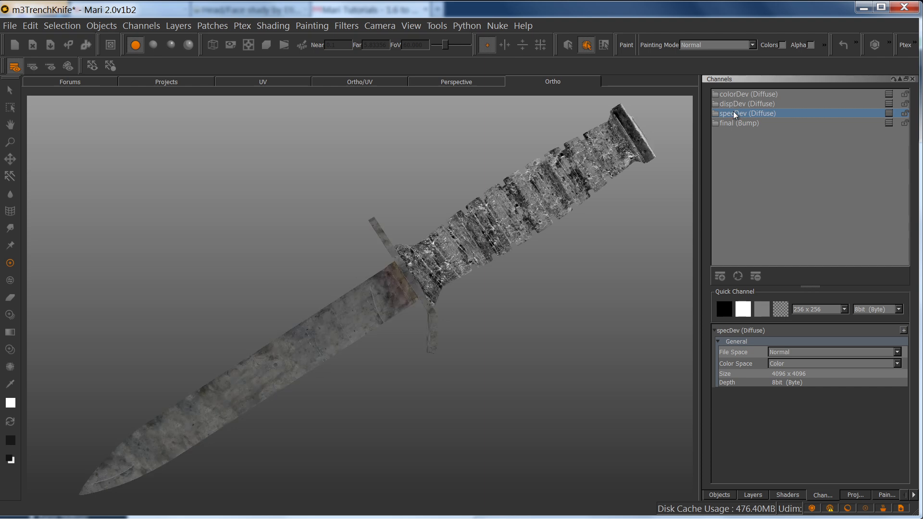
click(748, 93)
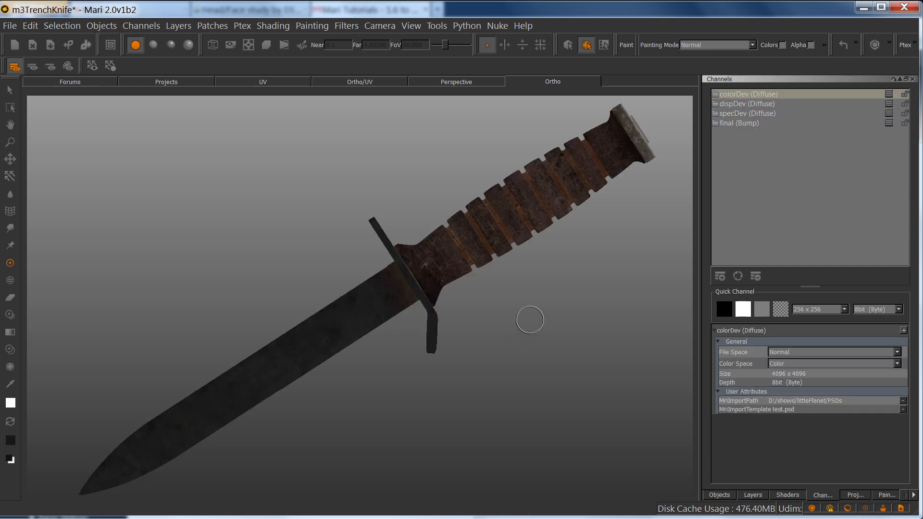
click(788, 495)
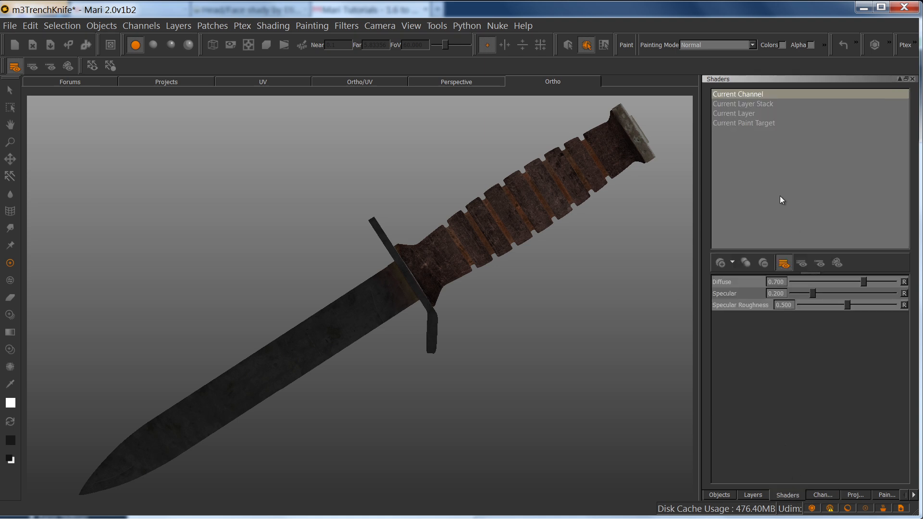
mouse_move(846, 176)
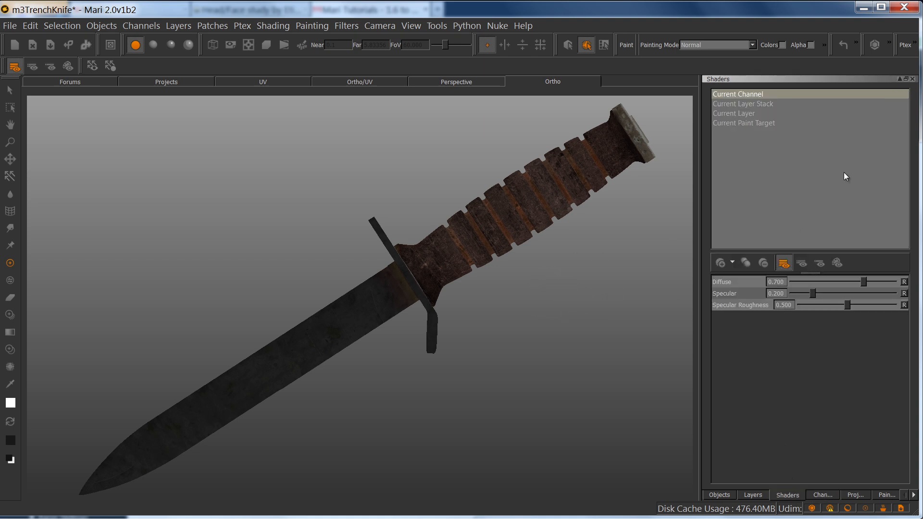
mouse_move(818, 225)
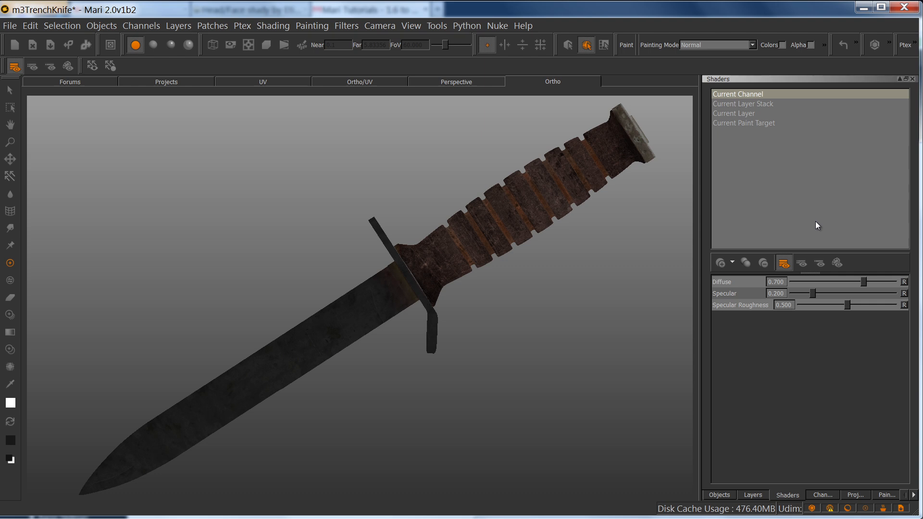
mouse_move(791, 236)
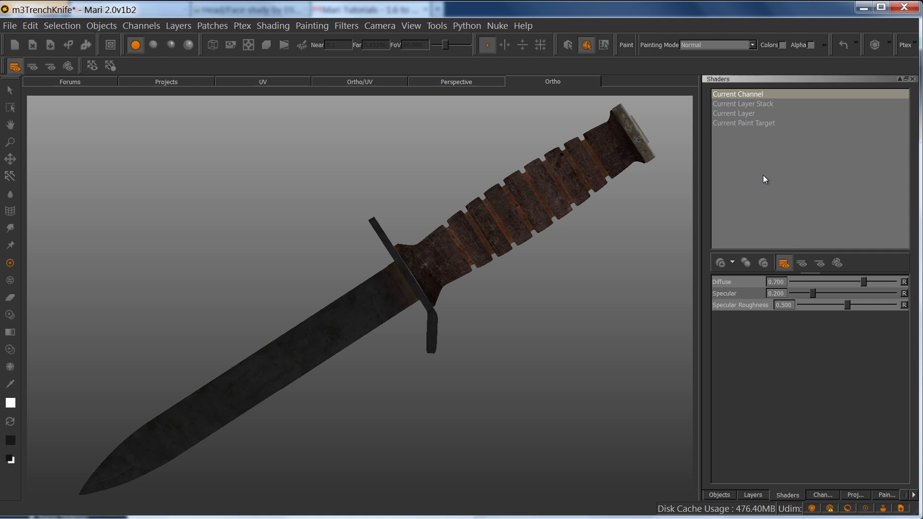
mouse_move(738, 230)
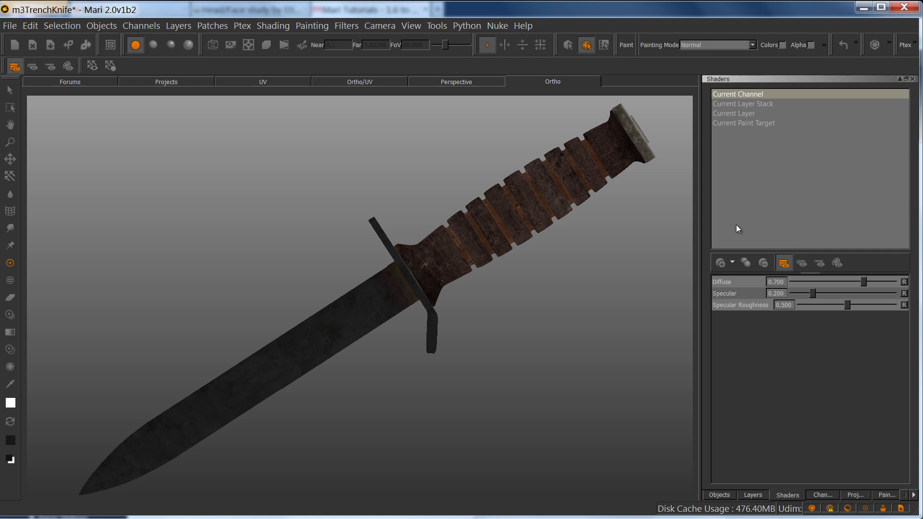
Review the shader model list and the diffuse-plus-specular builder with its specular lighting choices
click(732, 262)
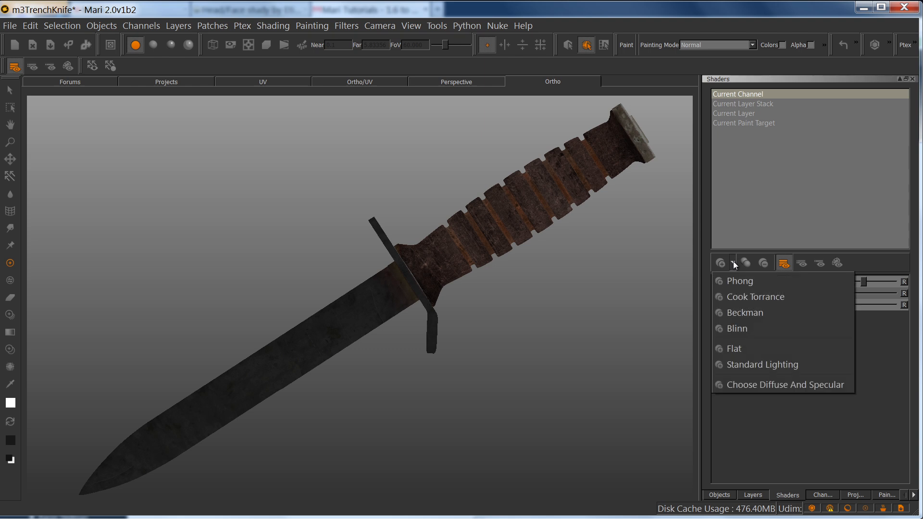
mouse_move(756, 297)
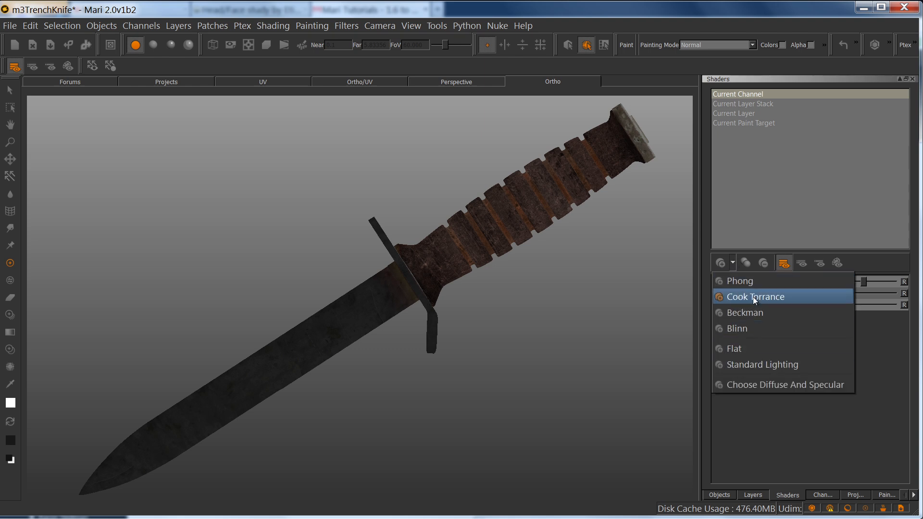
mouse_move(751, 298)
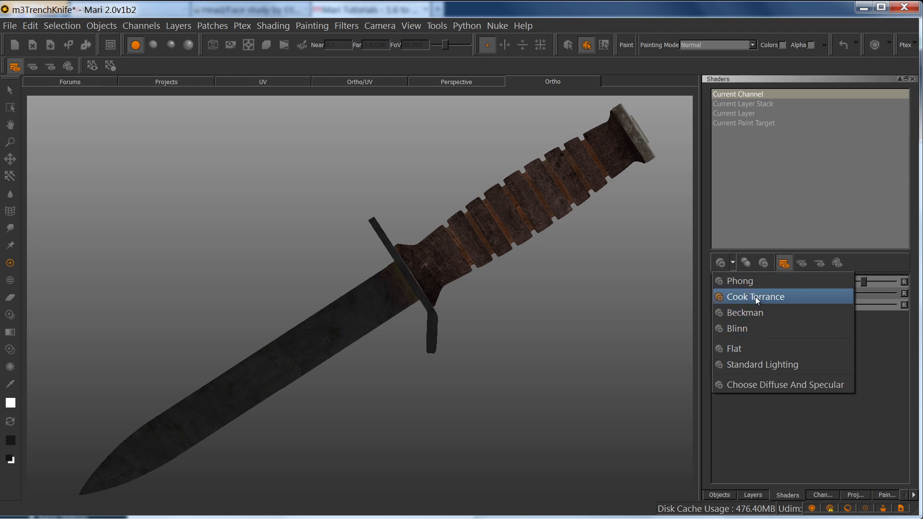
mouse_move(757, 280)
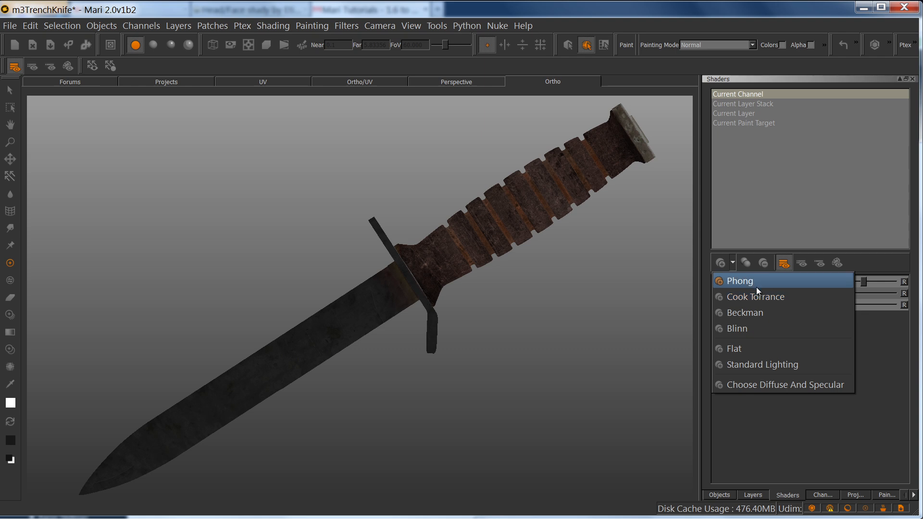
mouse_move(759, 311)
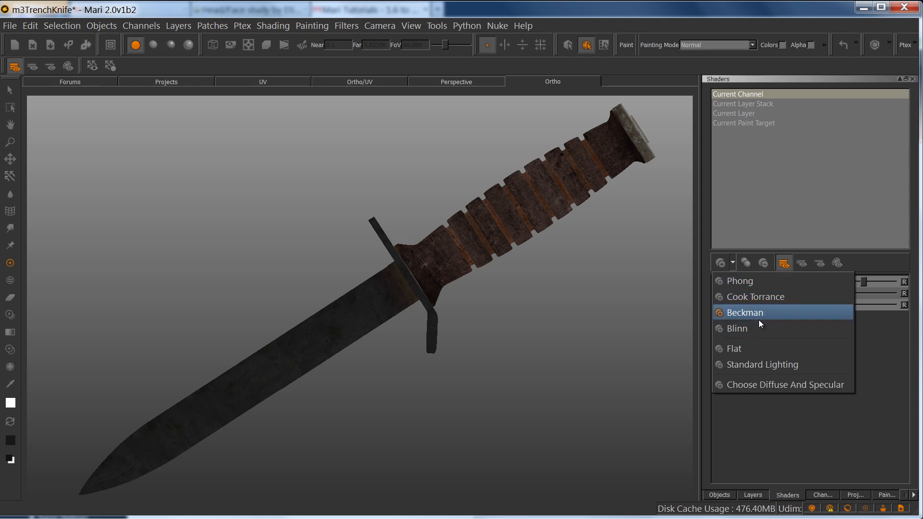
mouse_move(759, 327)
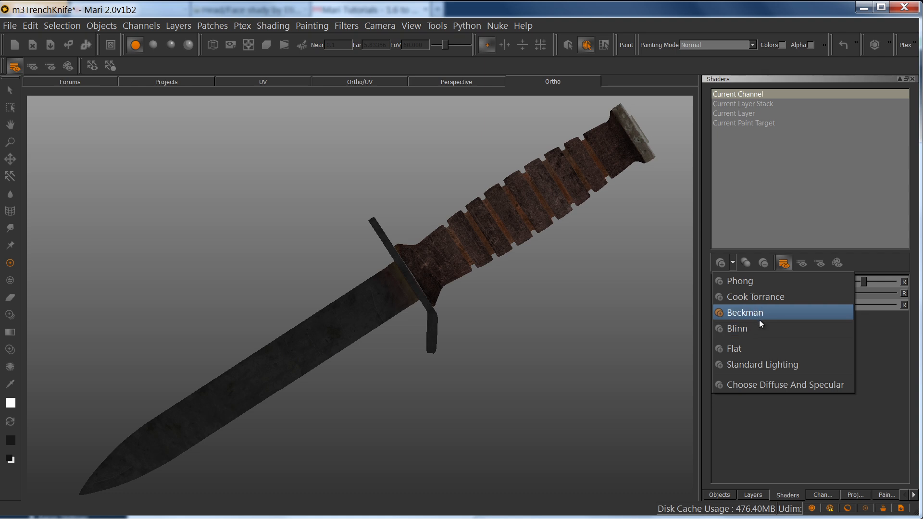
mouse_move(745, 348)
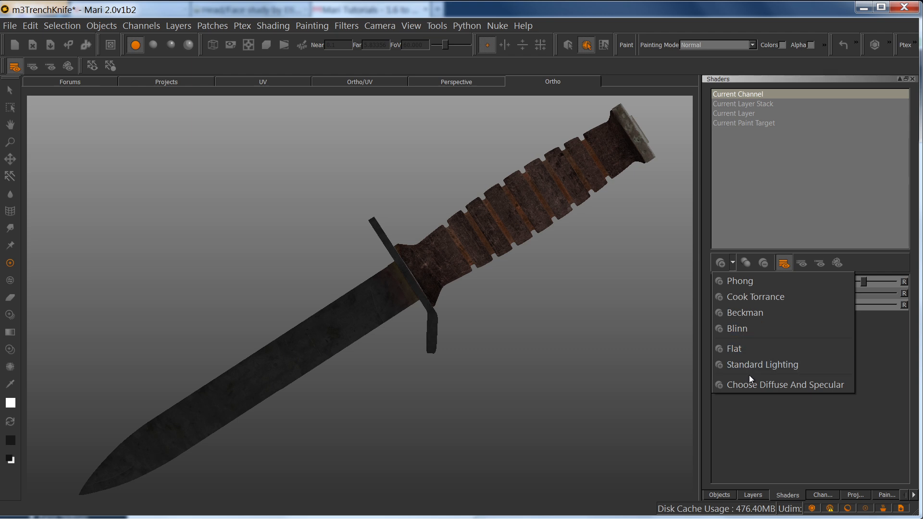
mouse_move(782, 385)
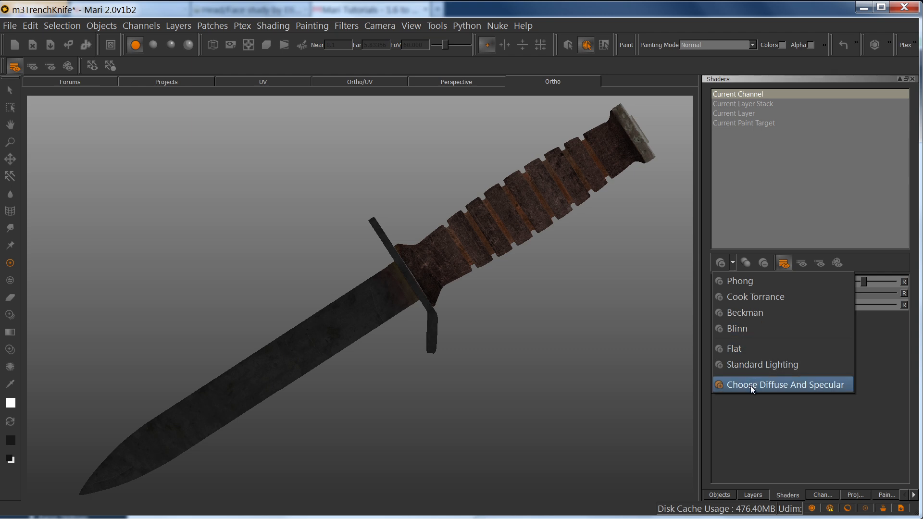
click(782, 384)
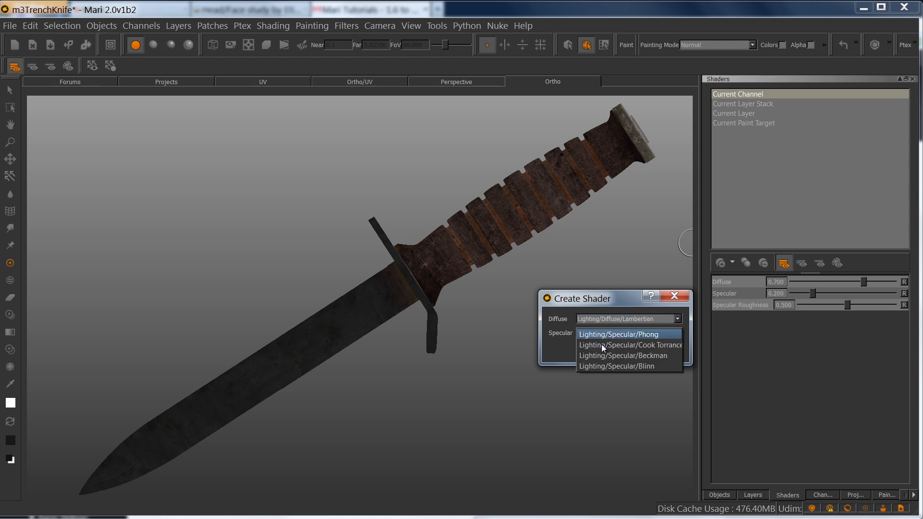
click(617, 333)
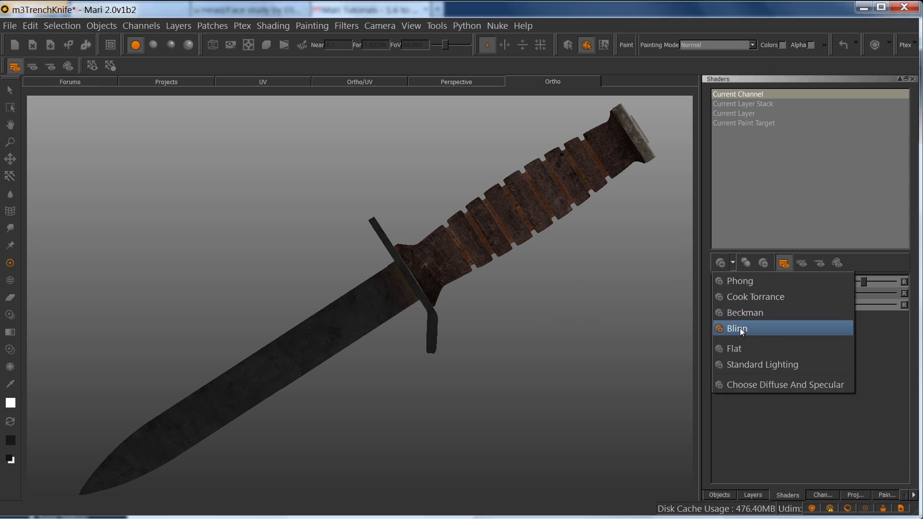
Create a Blinn shader with specDev as specular colour, dispDev as bump and bump weight 0.6
click(738, 327)
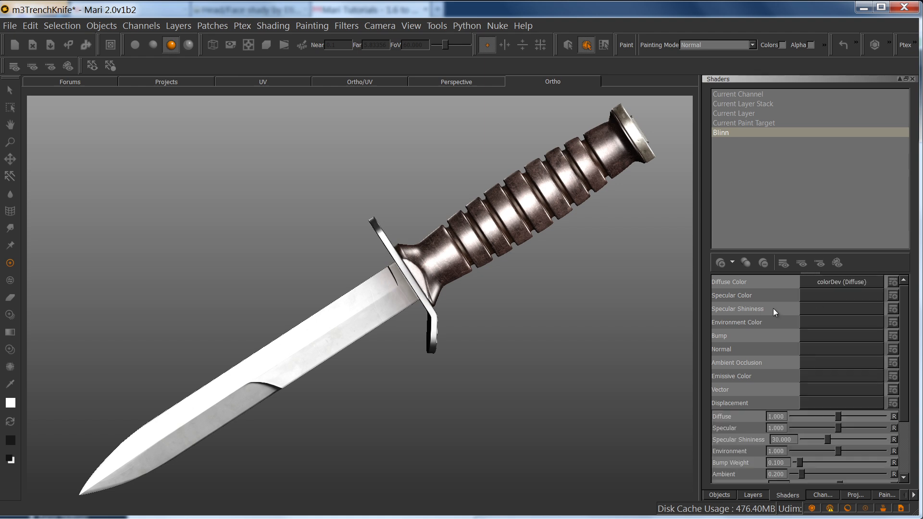
mouse_move(827, 300)
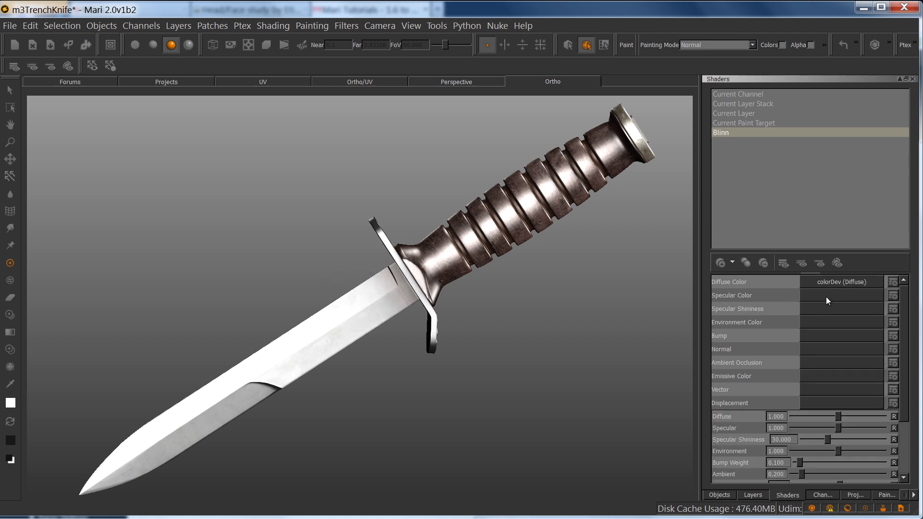
click(840, 295)
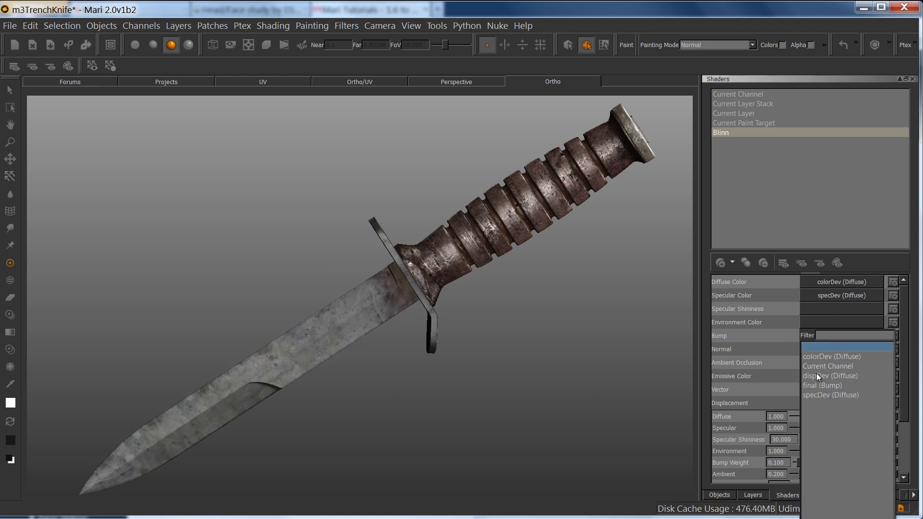
click(830, 376)
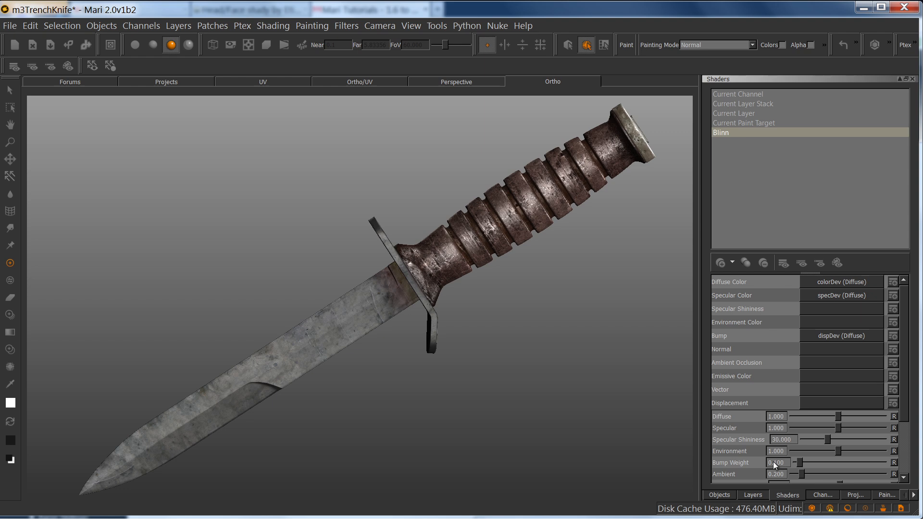
drag(798, 462, 788, 462)
text(0.600)
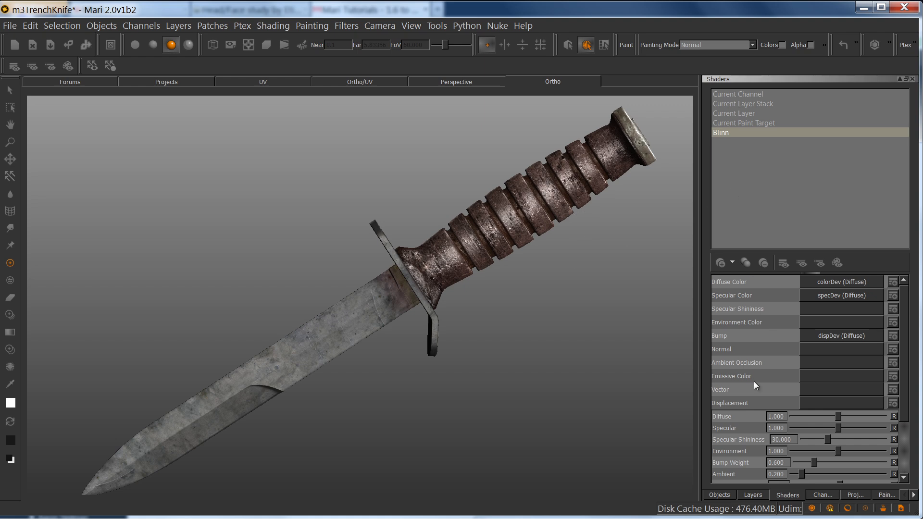
Add a quick channel to the knife and name it 50grey
click(822, 494)
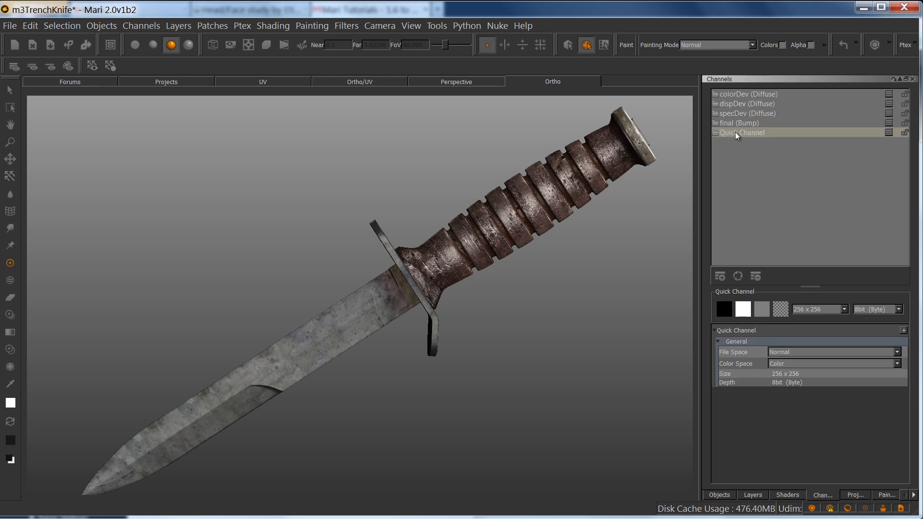
text(50gr)
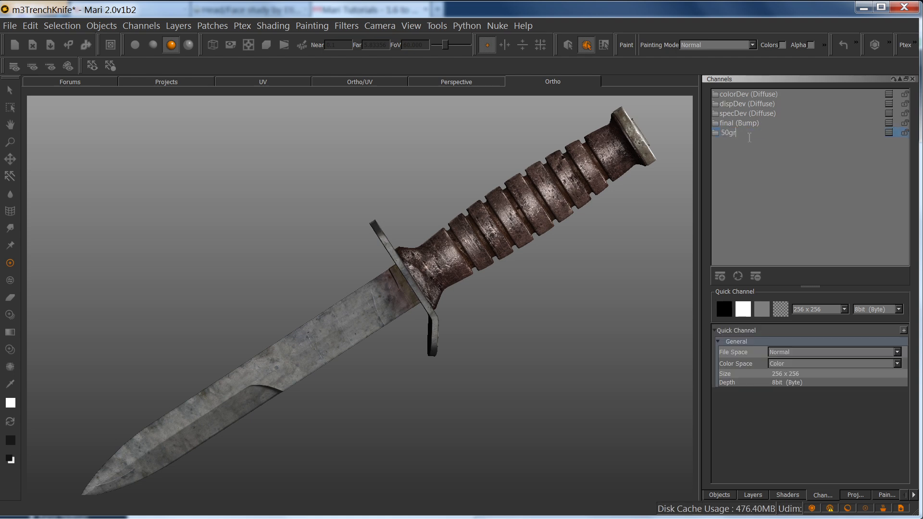
text(rey)
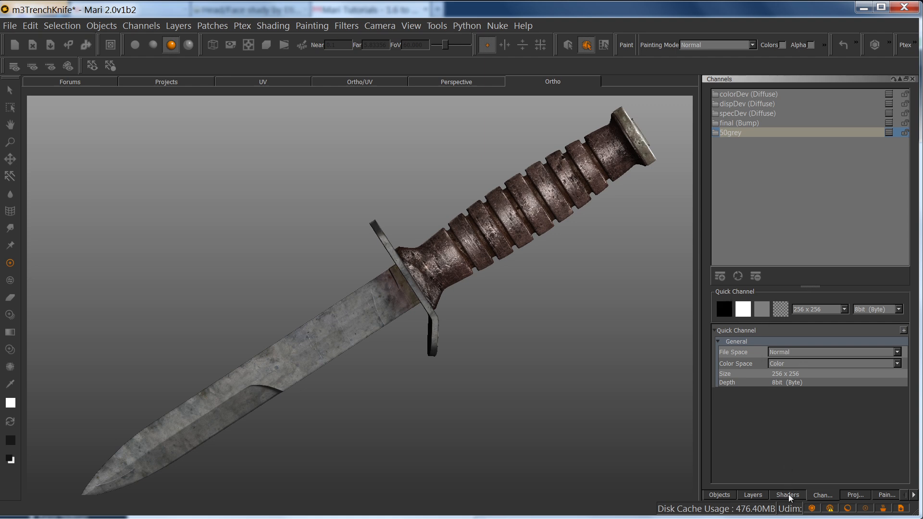
Use the 50grey channel as the Blinn shader's diffuse colour so the knife turns flat grey
click(787, 494)
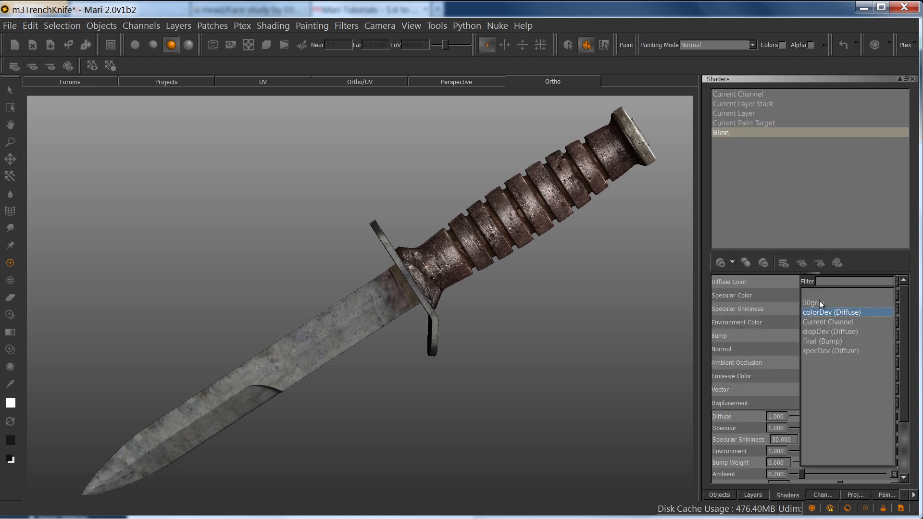
click(812, 302)
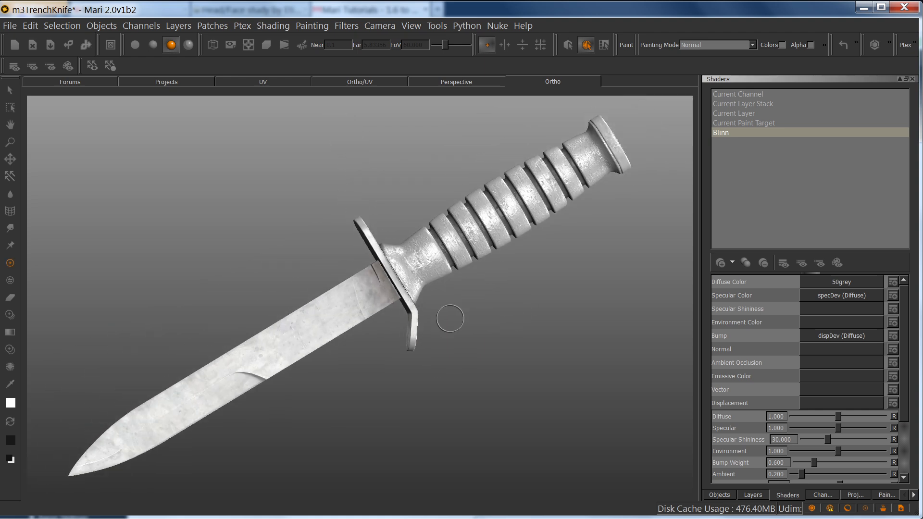
mouse_move(546, 309)
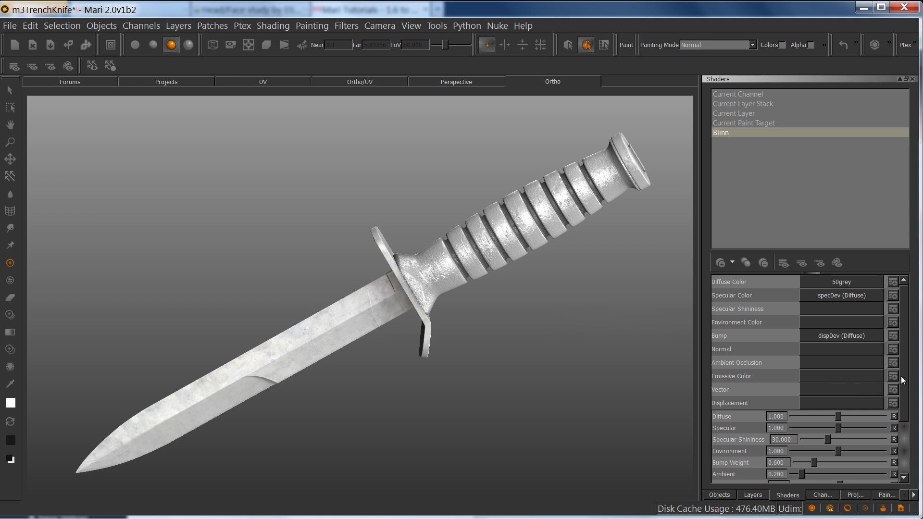
Set the Blinn shader's ambient occlusion to about 0.67 on the grey knife
scroll(down, 3)
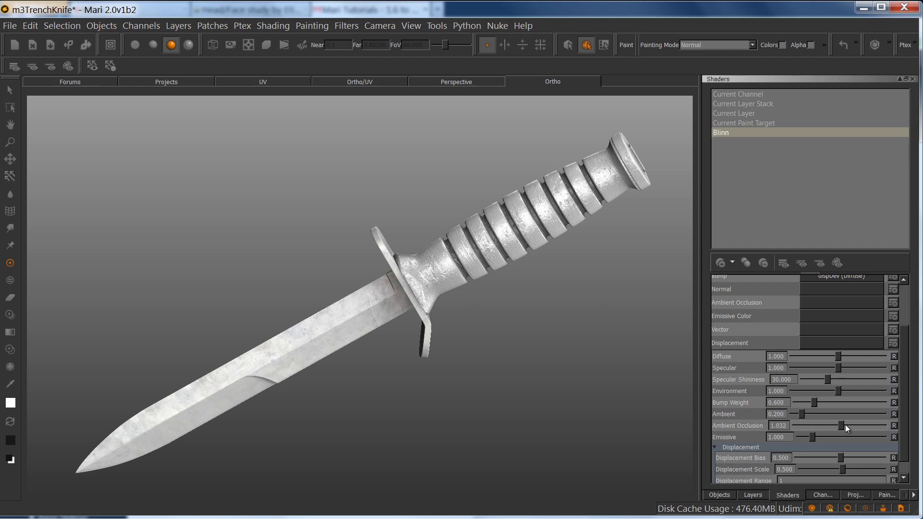
drag(854, 425, 829, 425)
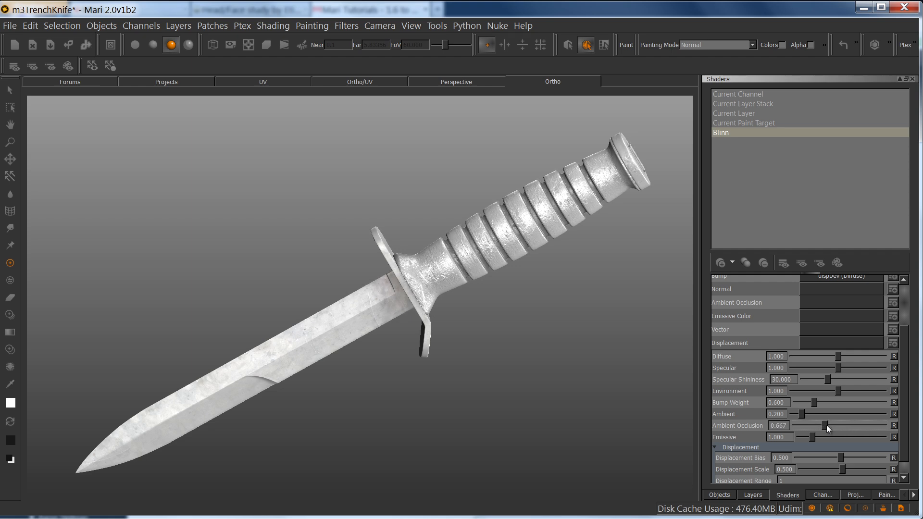
drag(829, 426, 836, 426)
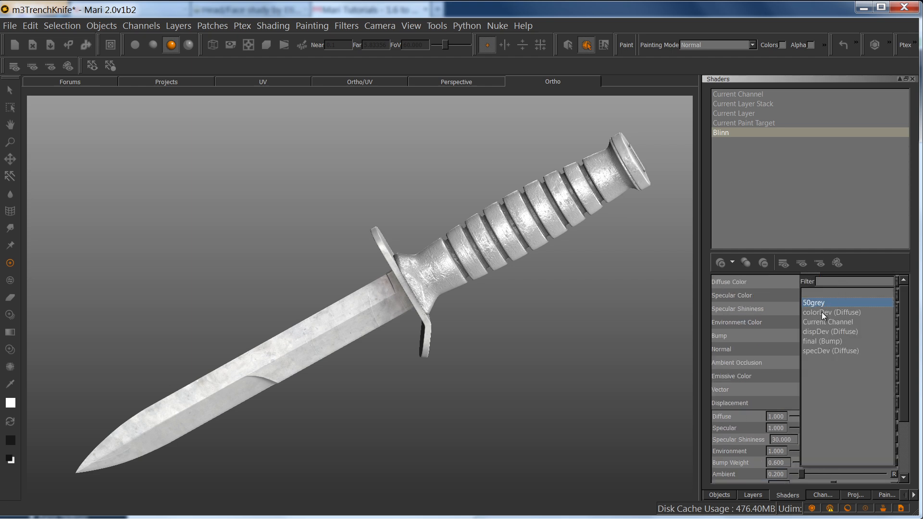
Restore colorDev as the diffuse colour so the knife shows its rusty texture again
click(831, 313)
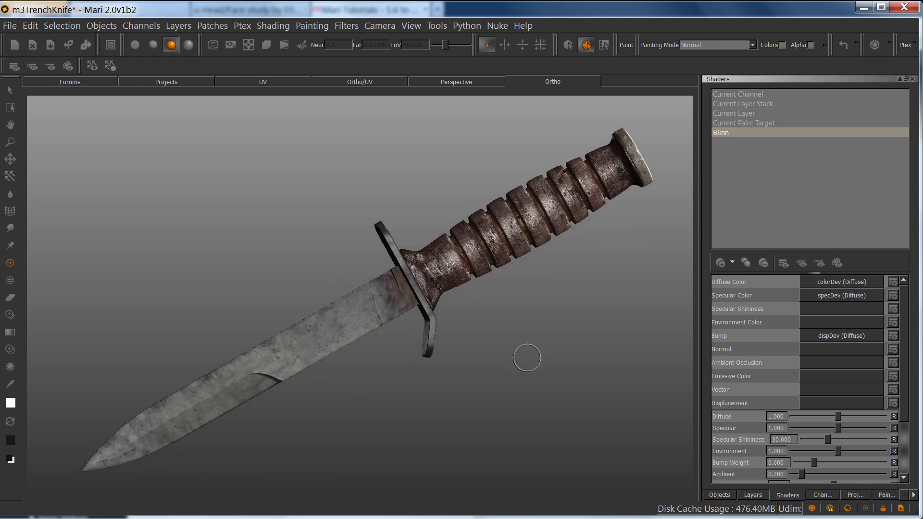
mouse_move(534, 358)
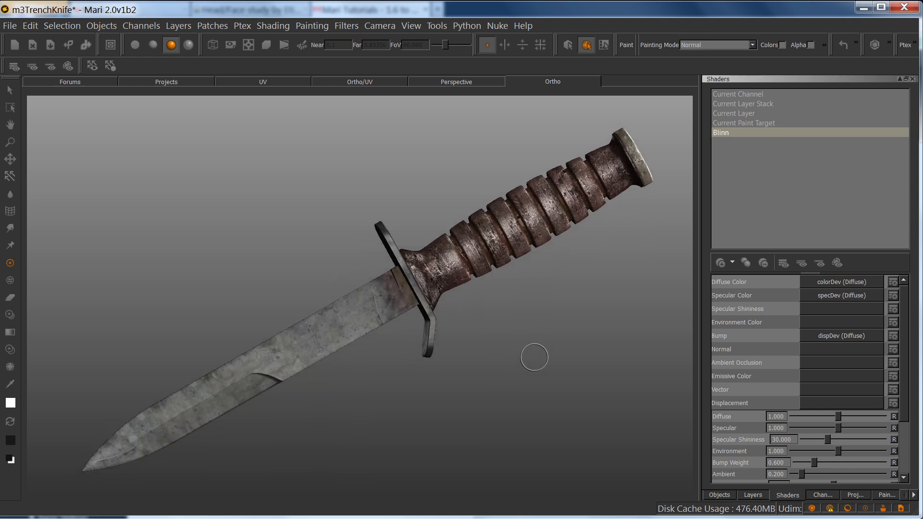